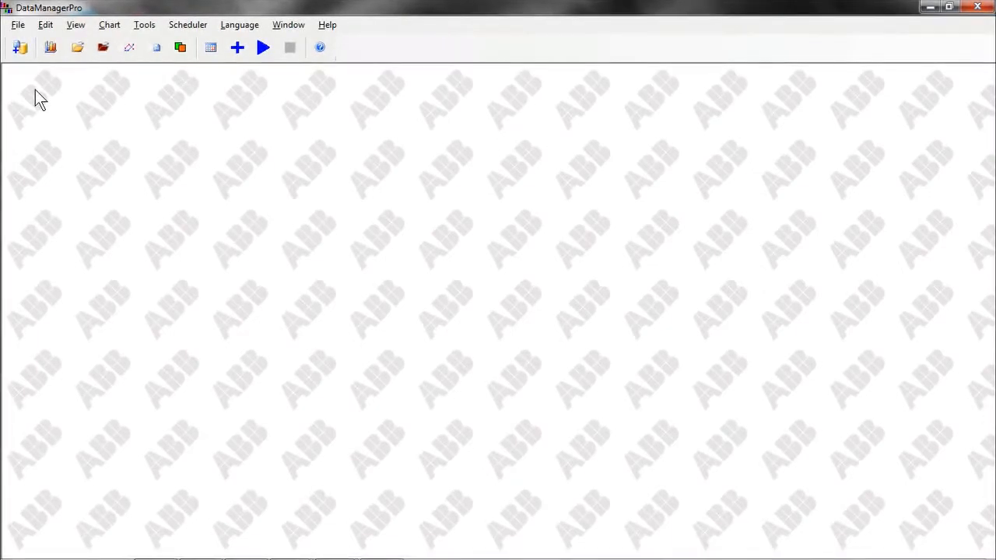
pyautogui.moveTo(19, 47)
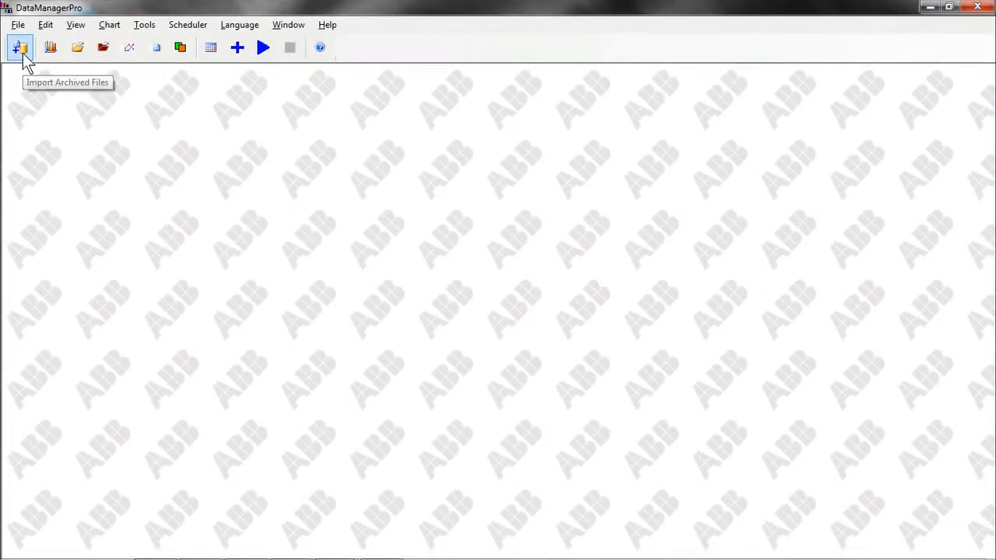
# Bring up the archived file import window and browse the E: drive.
pyautogui.click(19, 47)
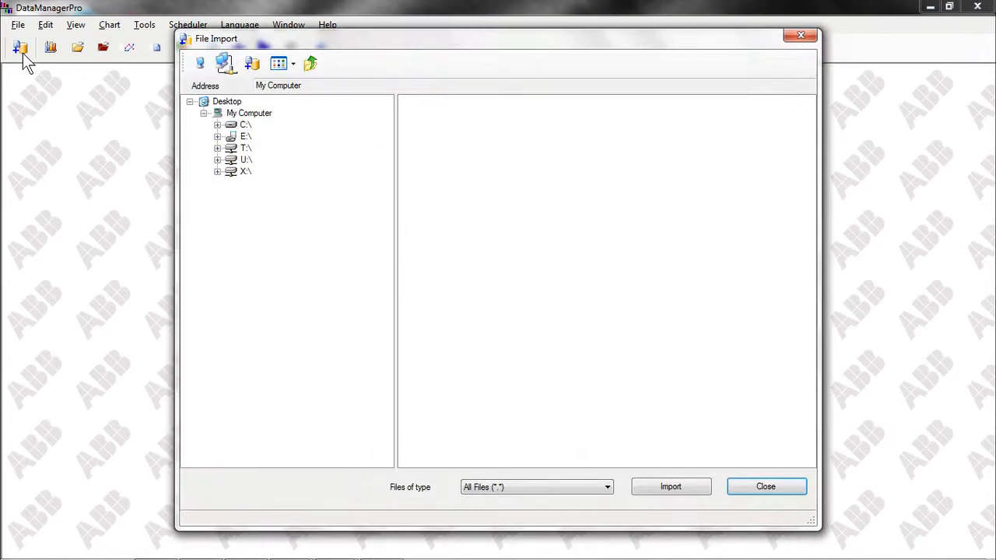
pyautogui.moveTo(139, 81)
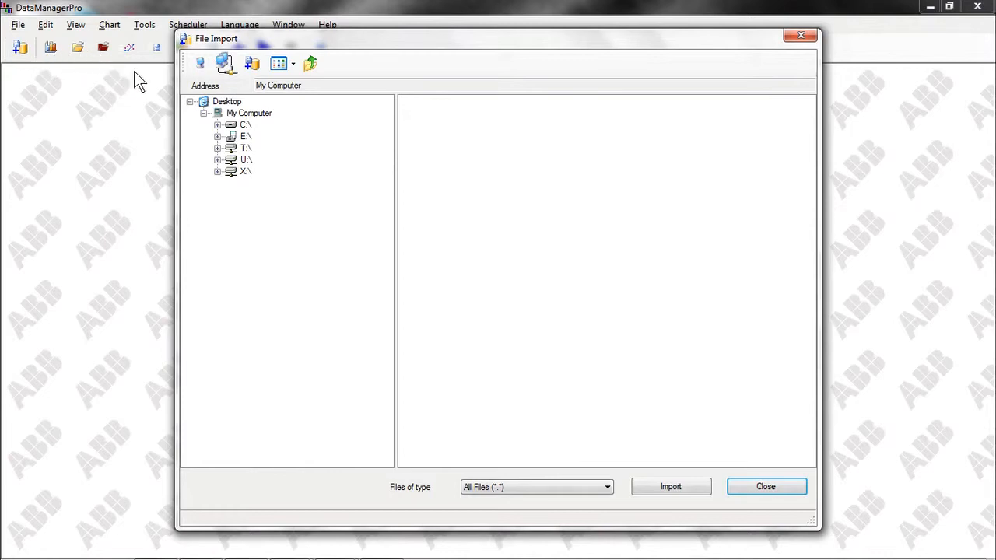
pyautogui.moveTo(214, 163)
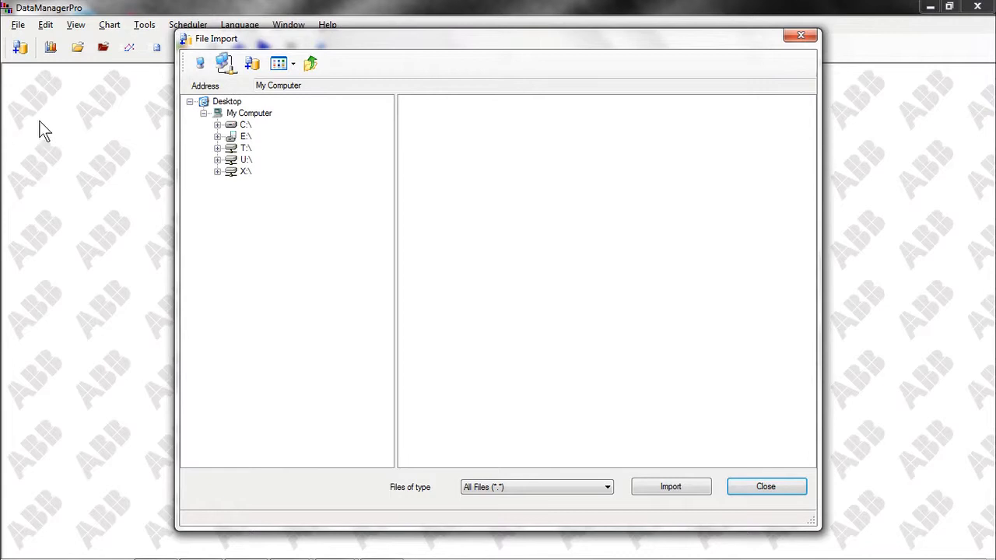
pyautogui.moveTo(140, 112)
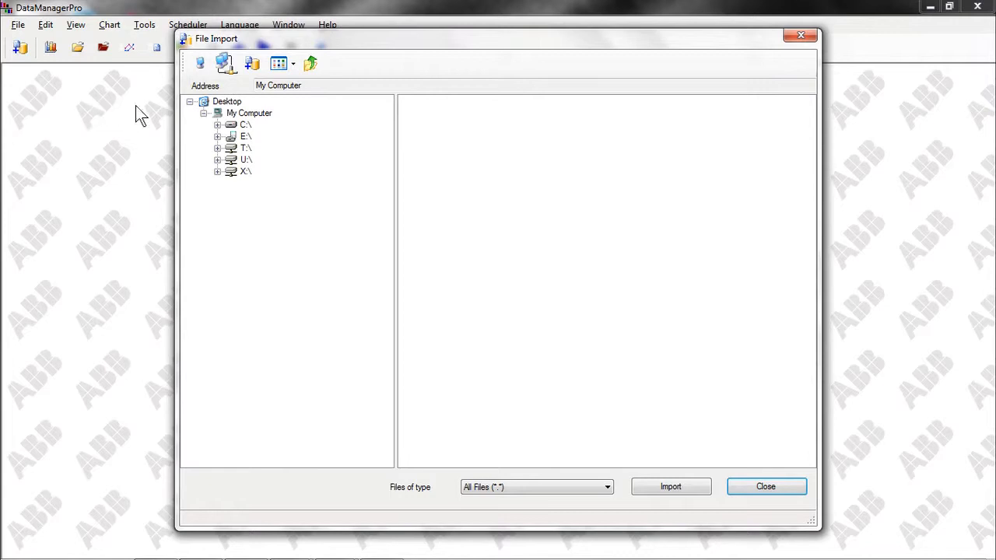
pyautogui.moveTo(241, 149)
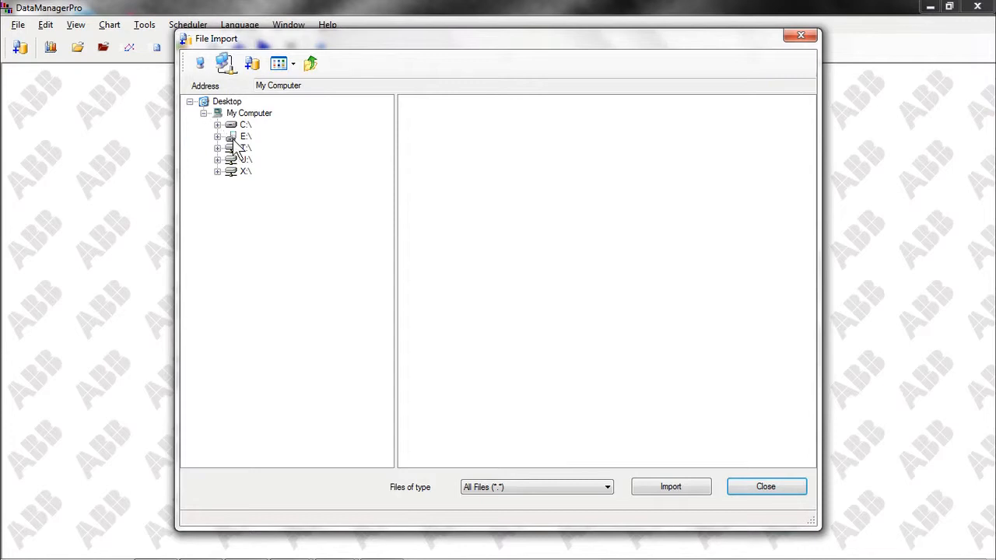
pyautogui.click(246, 137)
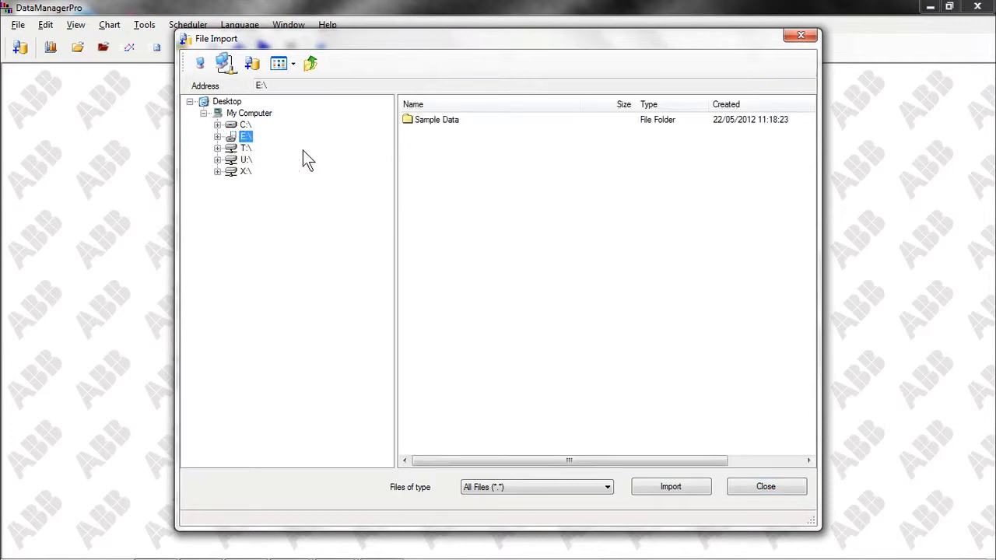
pyautogui.moveTo(622, 389)
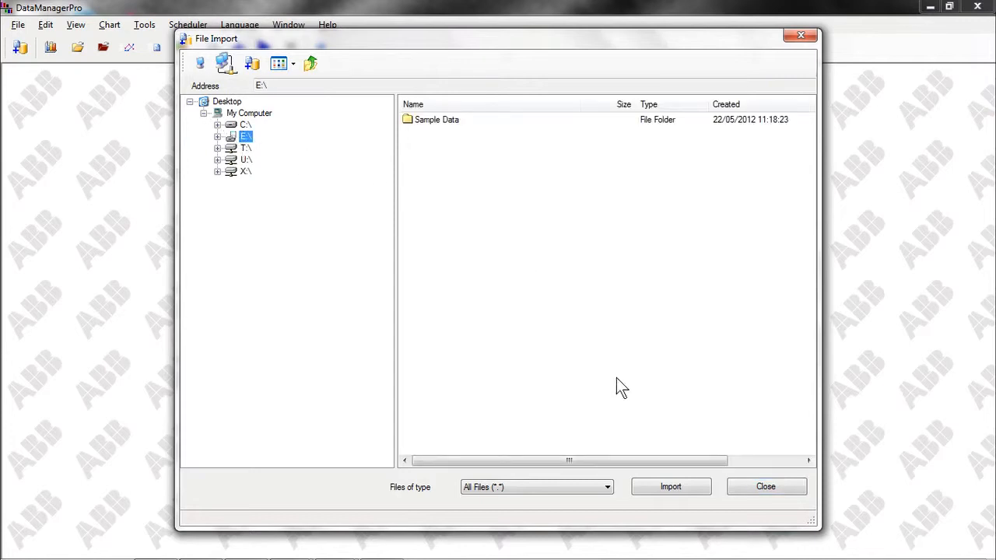
# Import all 157 archived sample files from the E: drive and acknowledge the summary.
pyautogui.click(669, 486)
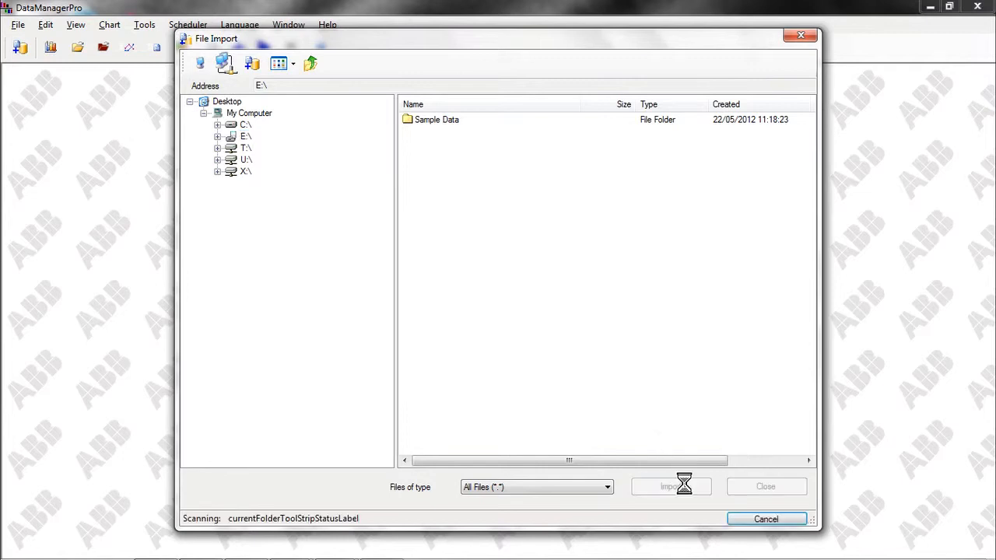
pyautogui.click(669, 485)
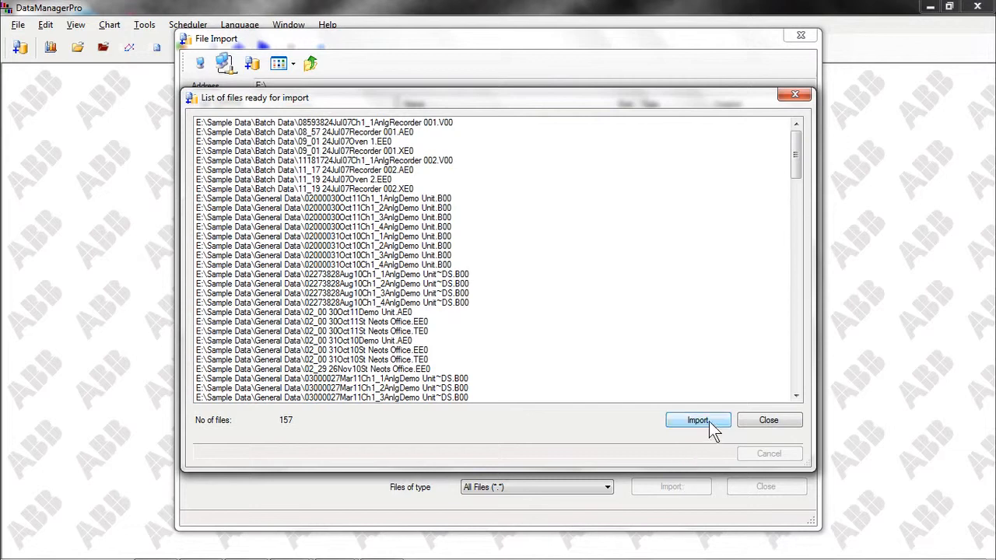
pyautogui.click(697, 420)
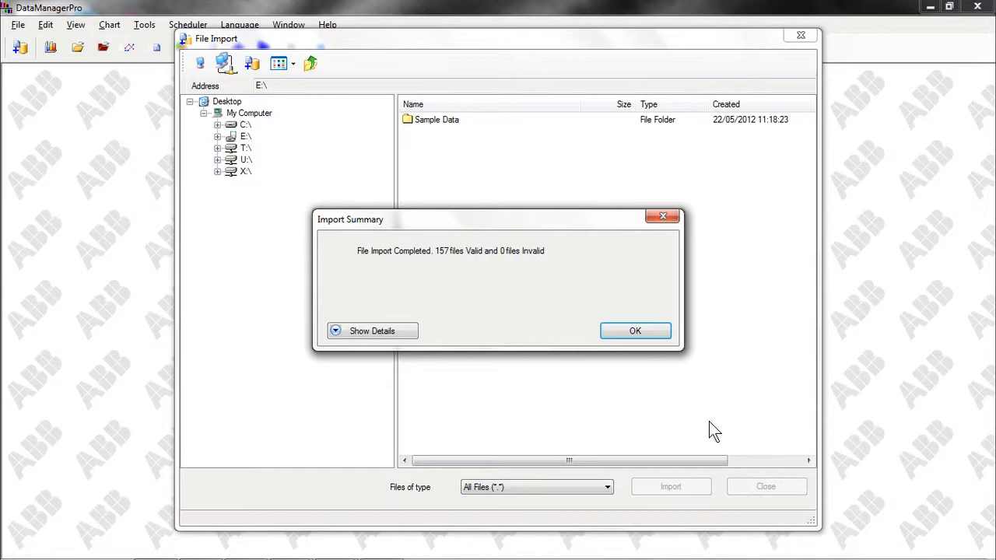
pyautogui.moveTo(797, 346)
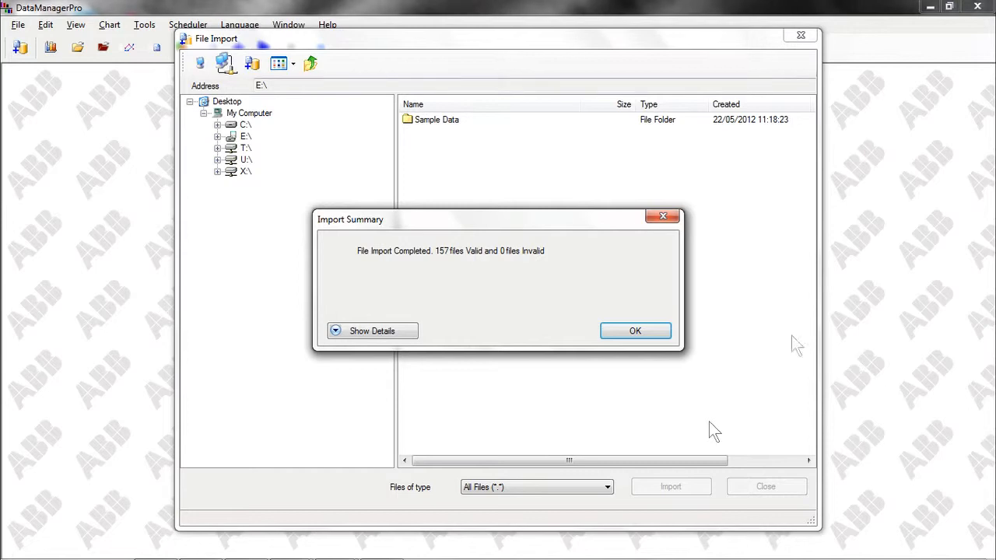
pyautogui.click(635, 330)
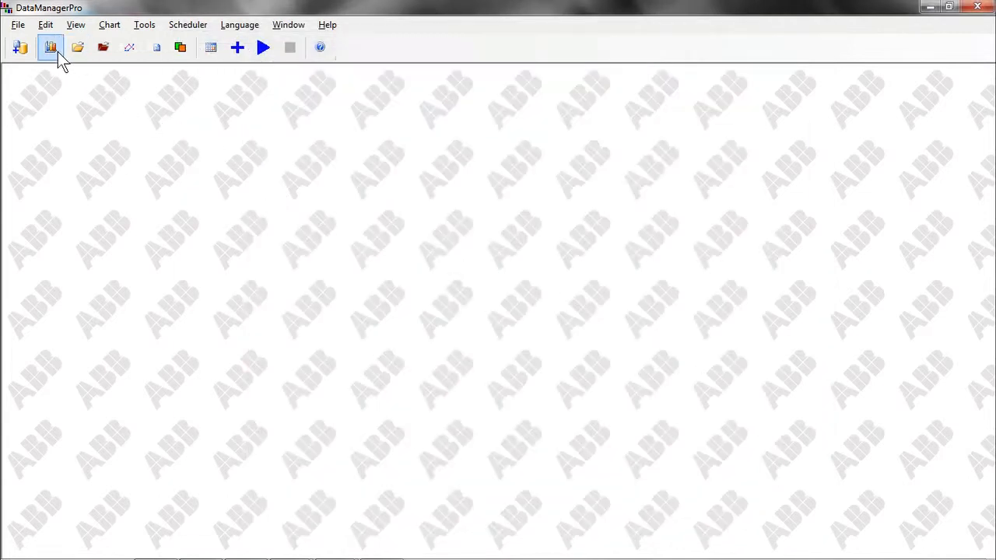
pyautogui.moveTo(50, 47)
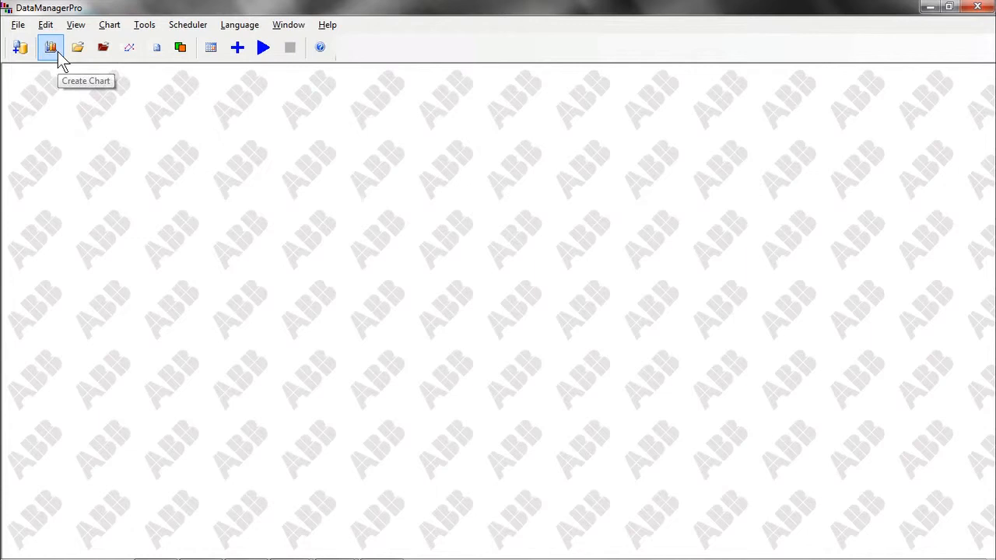
# Start a new chart and bring up the instrument list for adding traces.
pyautogui.click(50, 47)
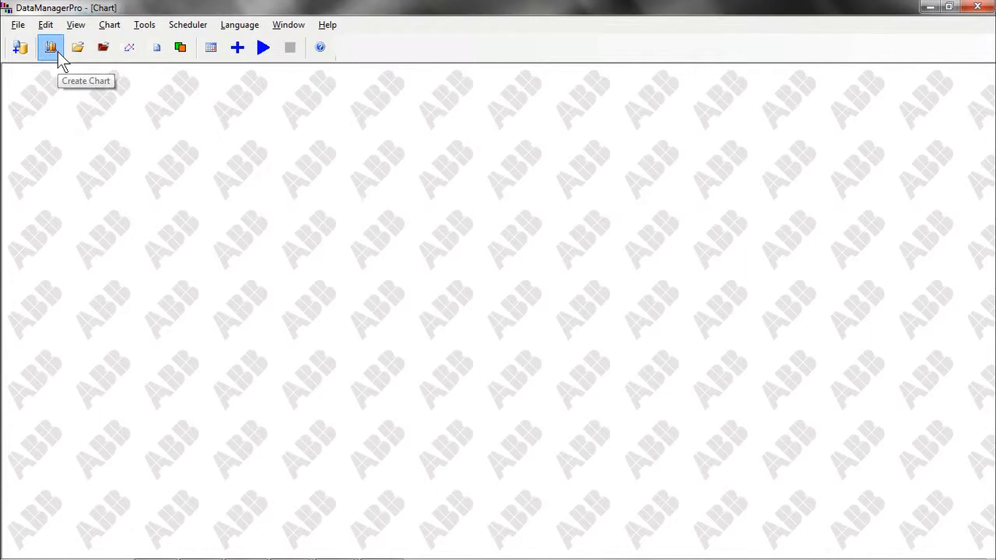
pyautogui.click(50, 47)
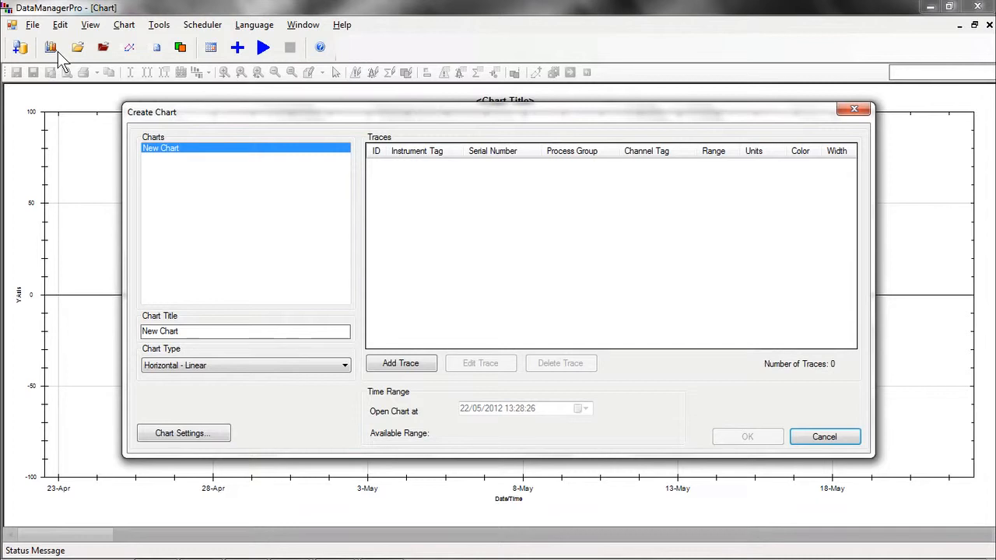
pyautogui.moveTo(355, 252)
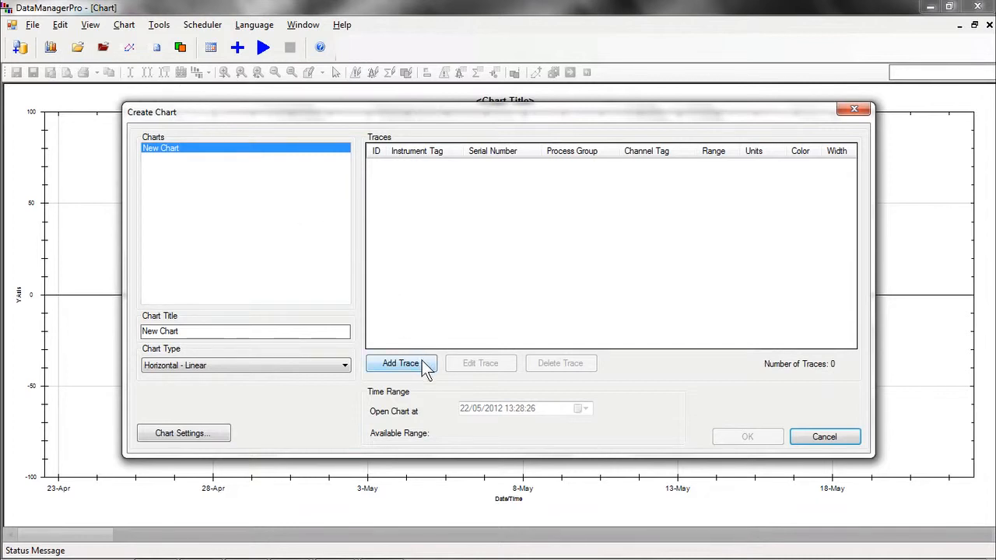
pyautogui.click(401, 364)
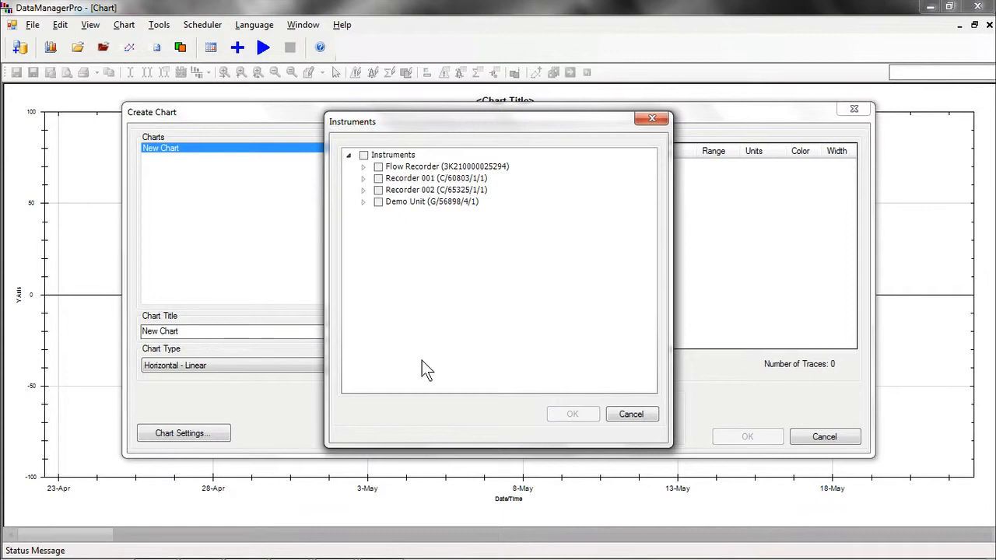
pyautogui.moveTo(423, 339)
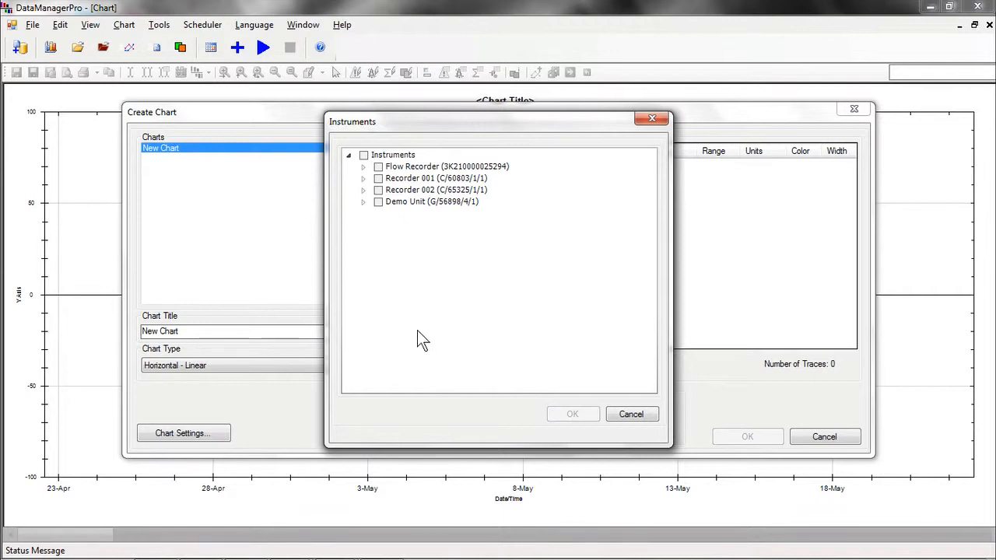
pyautogui.moveTo(411, 213)
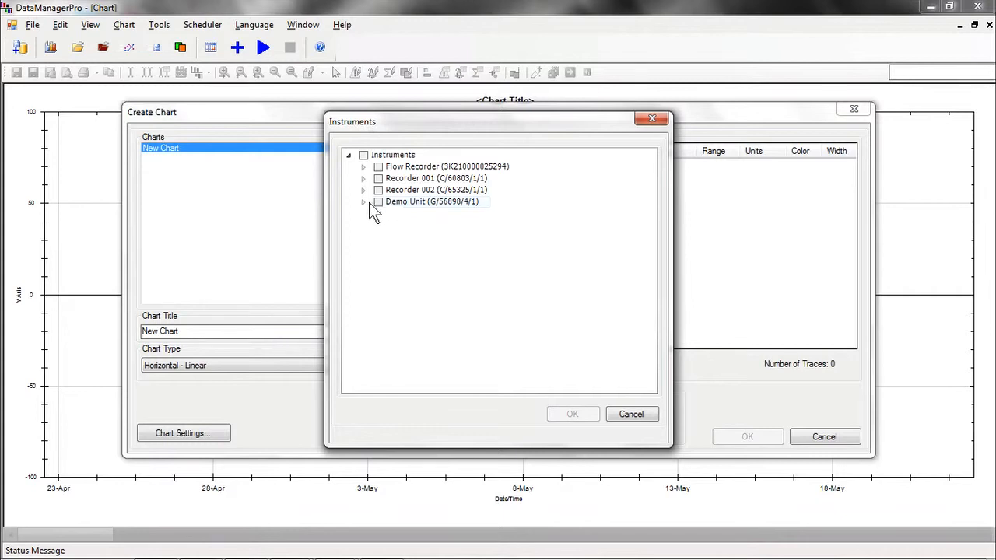
# Add the four St Neots Office channels from Demo Unit as traces and display the chart.
pyautogui.click(363, 202)
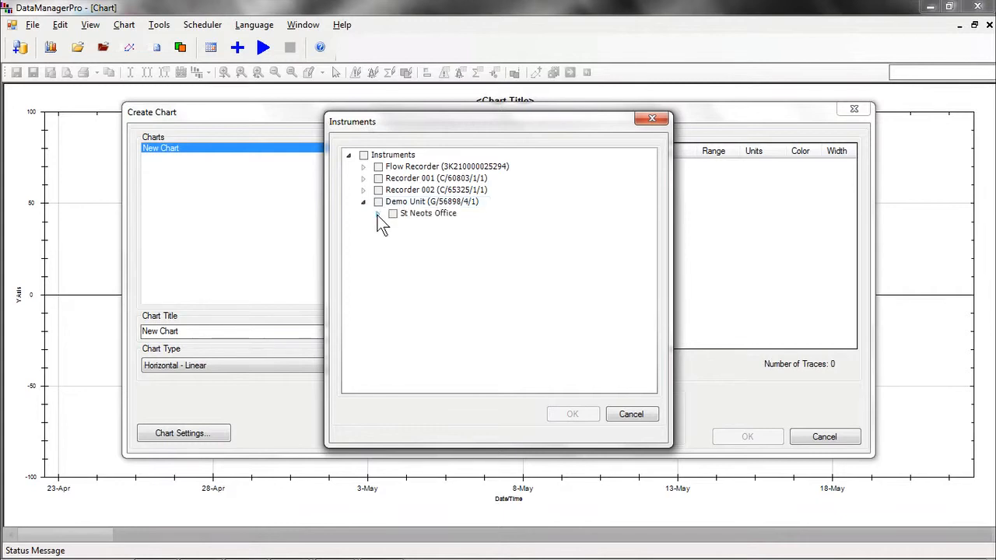
pyautogui.click(378, 213)
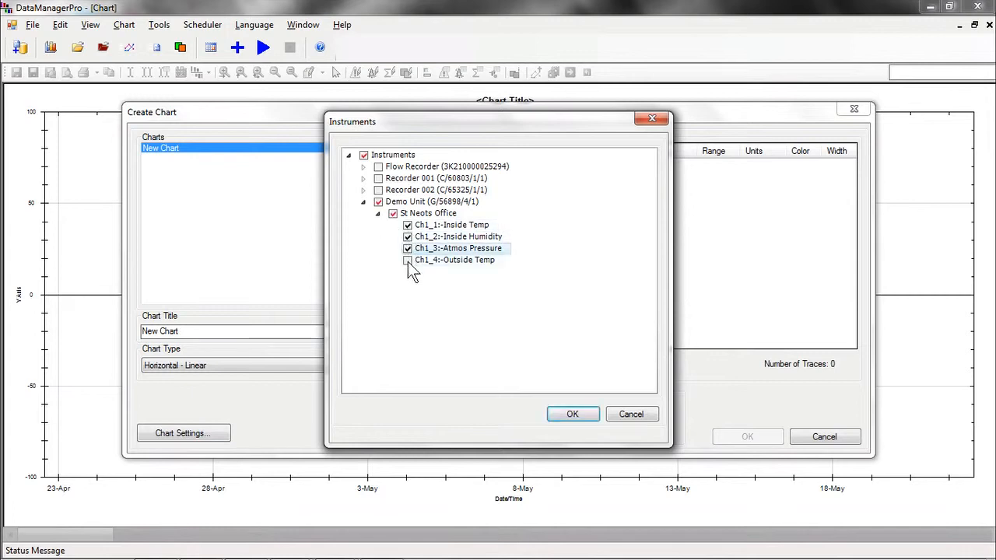
pyautogui.click(408, 260)
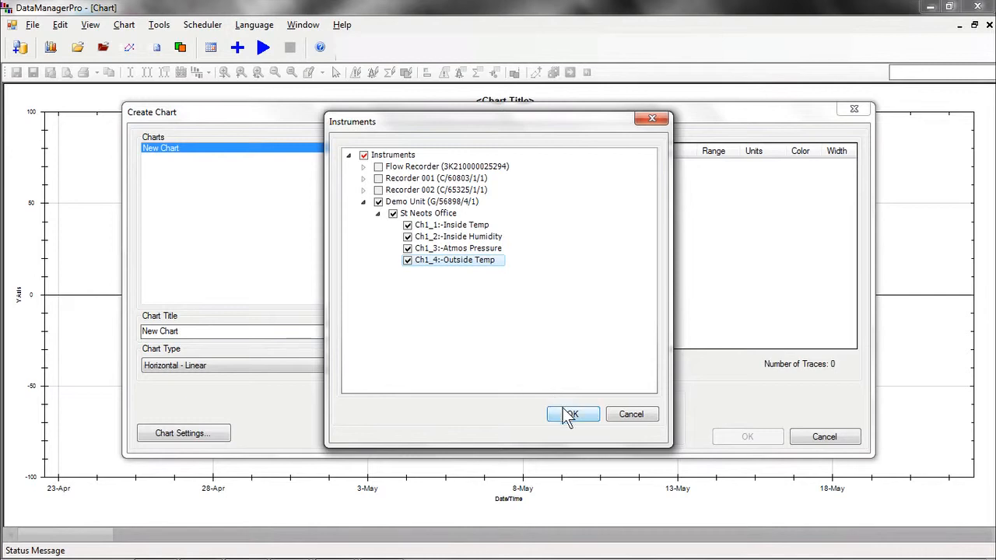
pyautogui.click(572, 414)
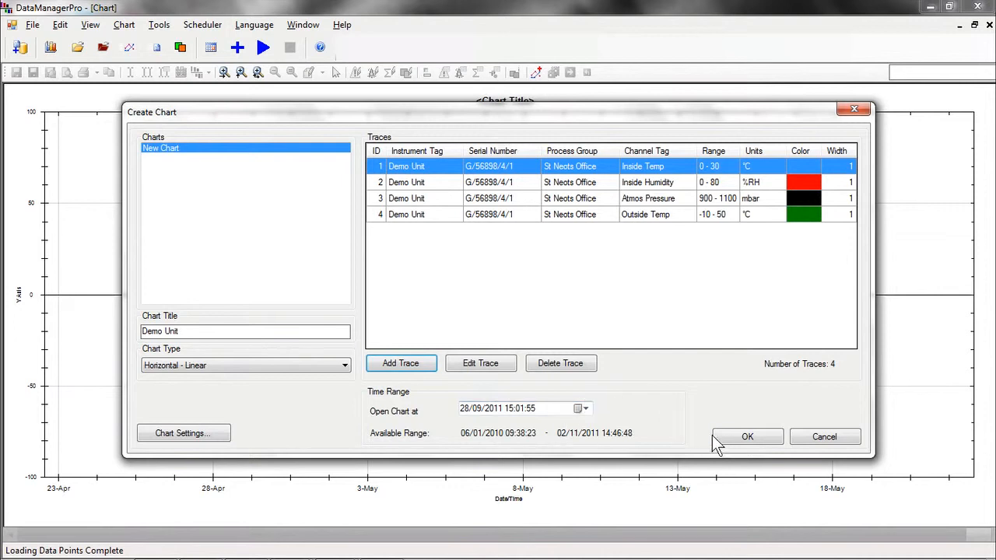
pyautogui.click(747, 435)
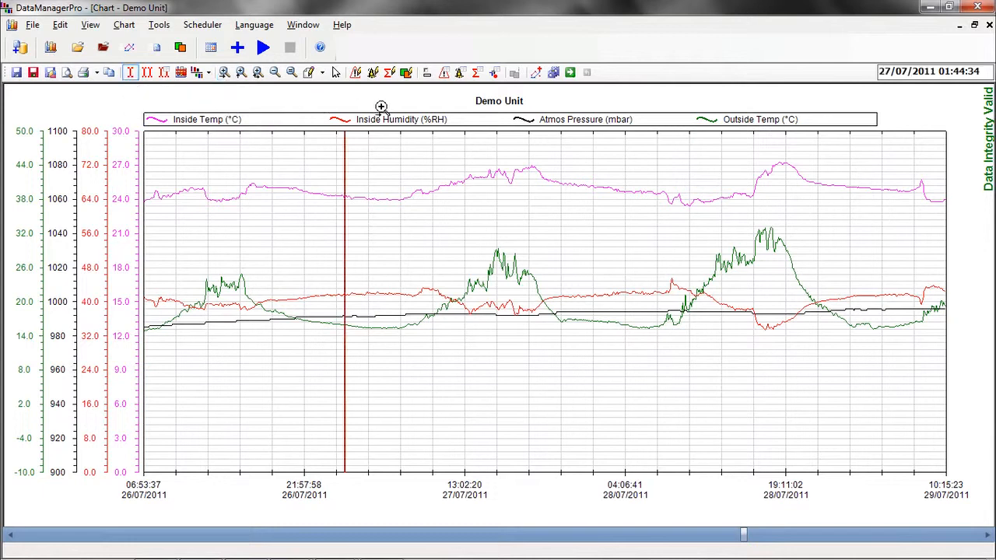
pyautogui.moveTo(426, 72)
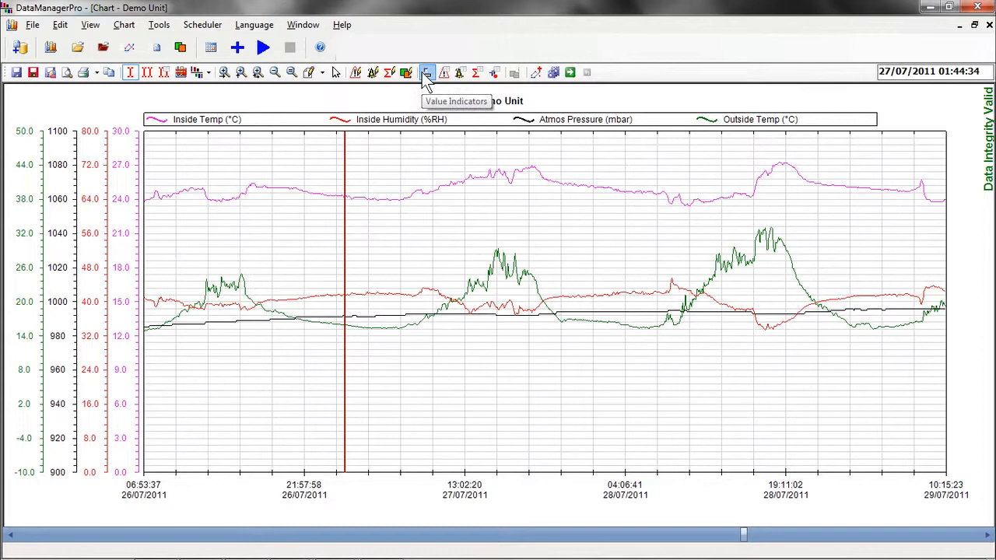
# Show value indicators listing the four trace values at the chart cursor.
pyautogui.click(427, 72)
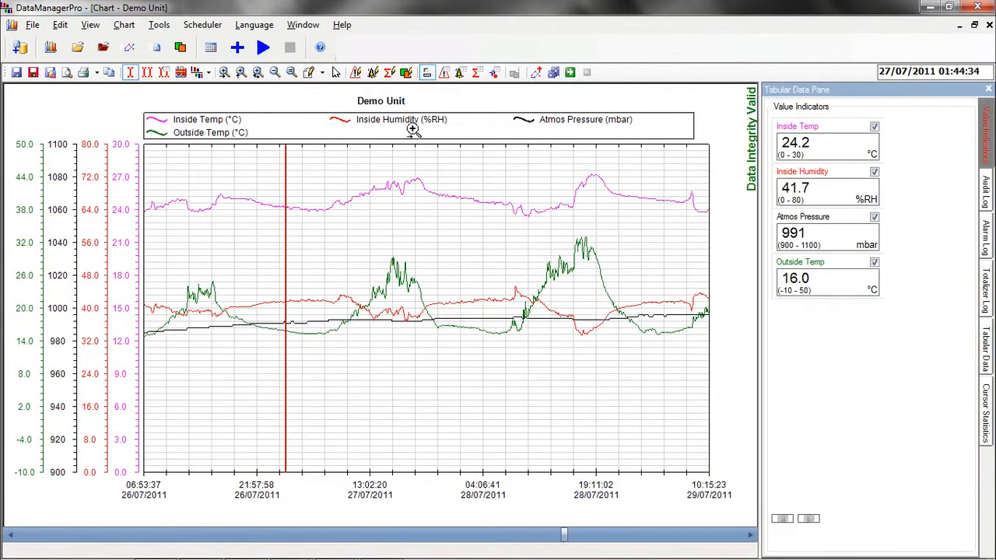
pyautogui.moveTo(299, 193)
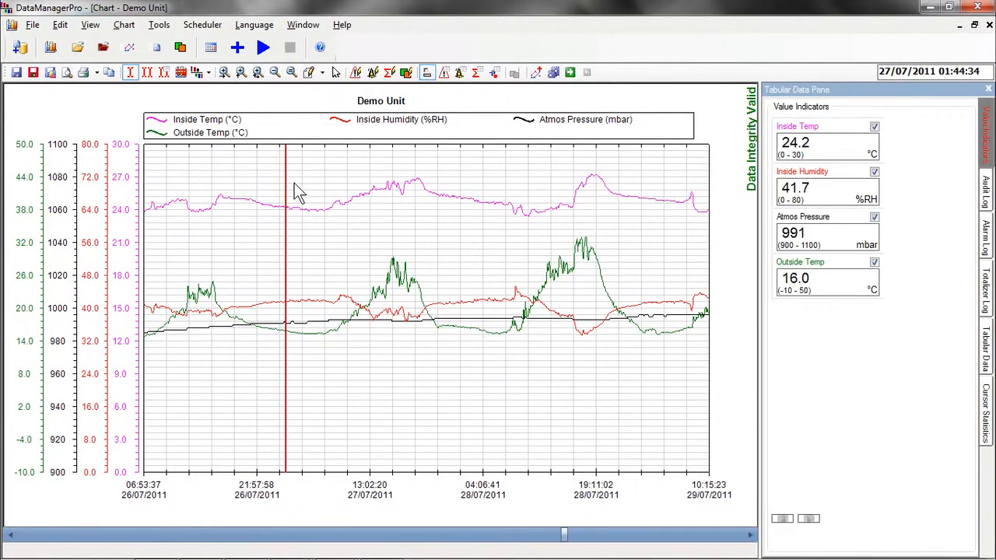
pyautogui.moveTo(304, 195)
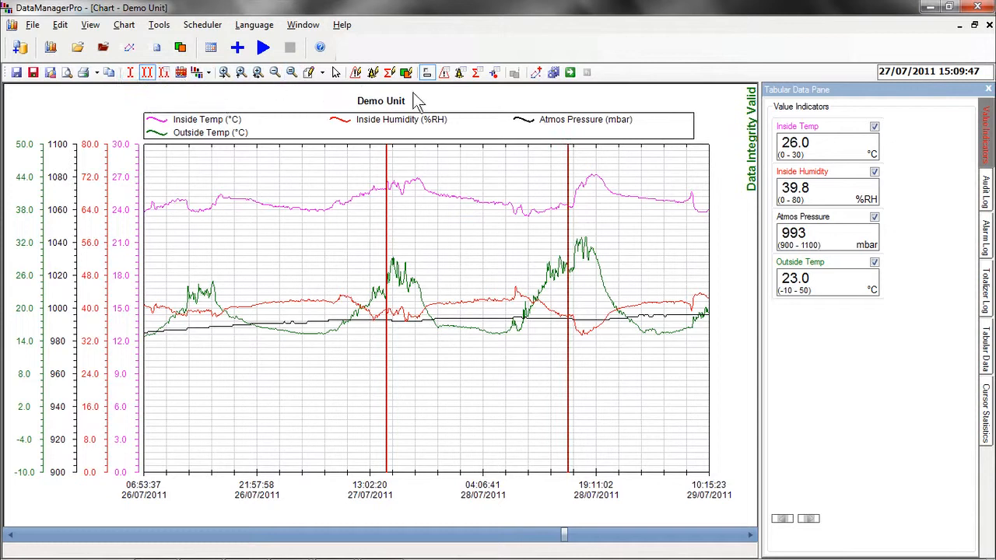
pyautogui.moveTo(574, 178)
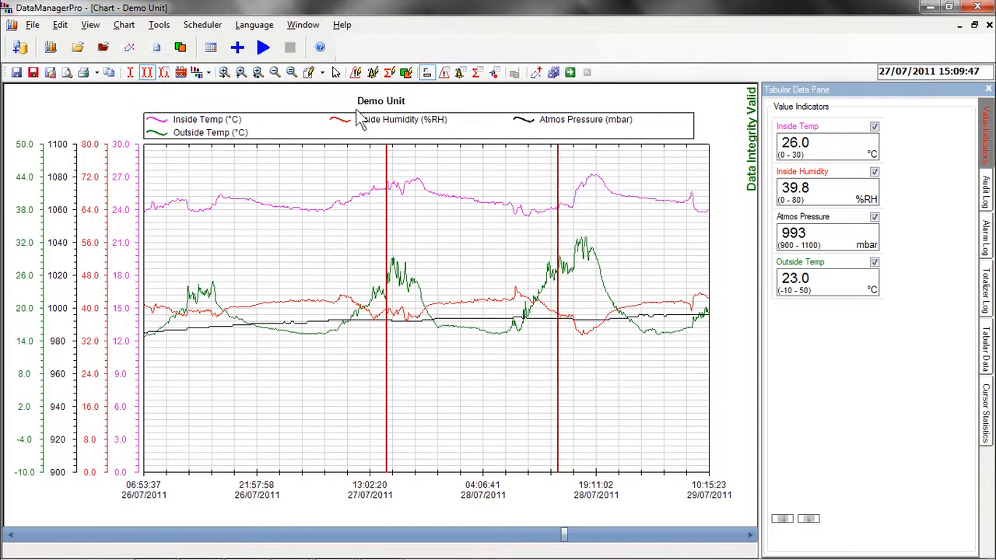
pyautogui.moveTo(162, 72)
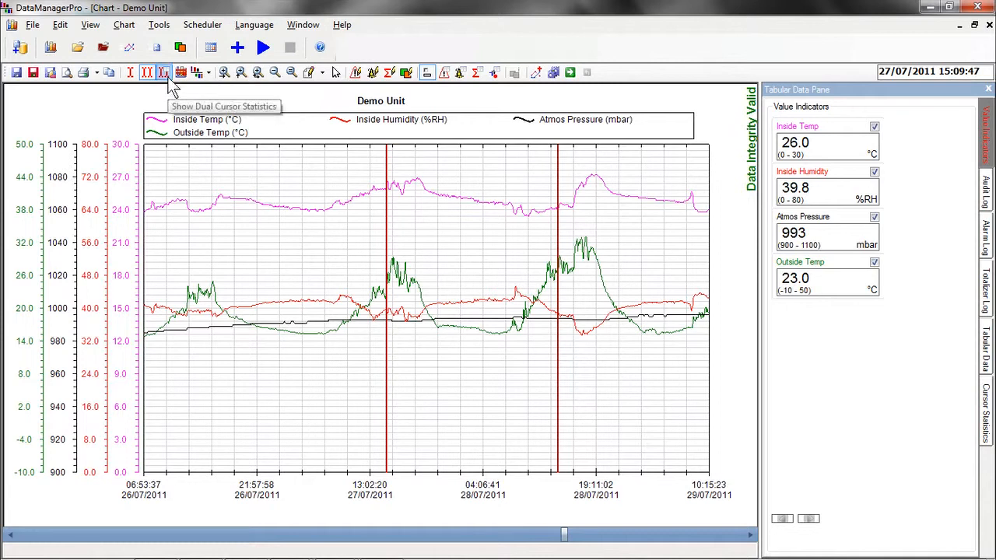
# Show max, min and average statistics for each trace between the two cursors.
pyautogui.click(163, 72)
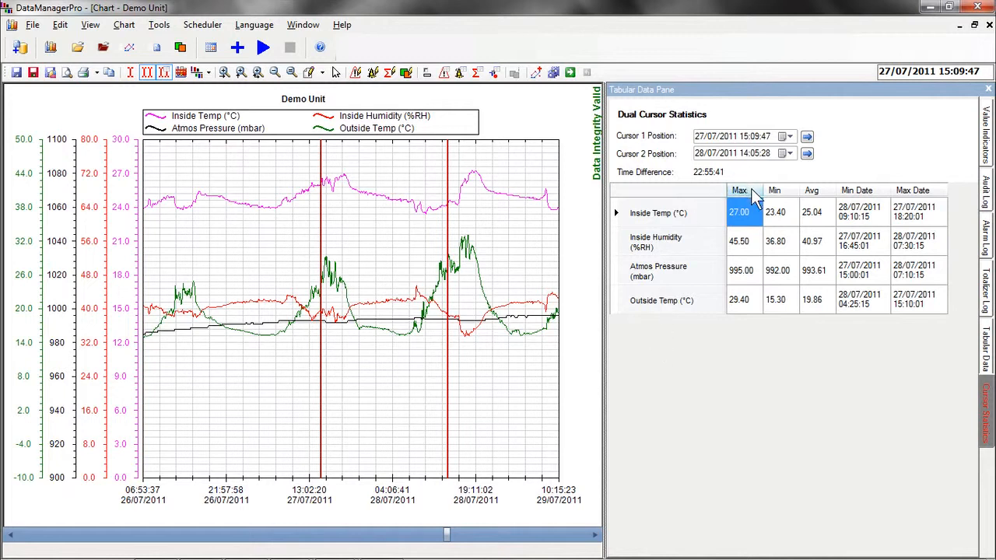
pyautogui.moveTo(825, 205)
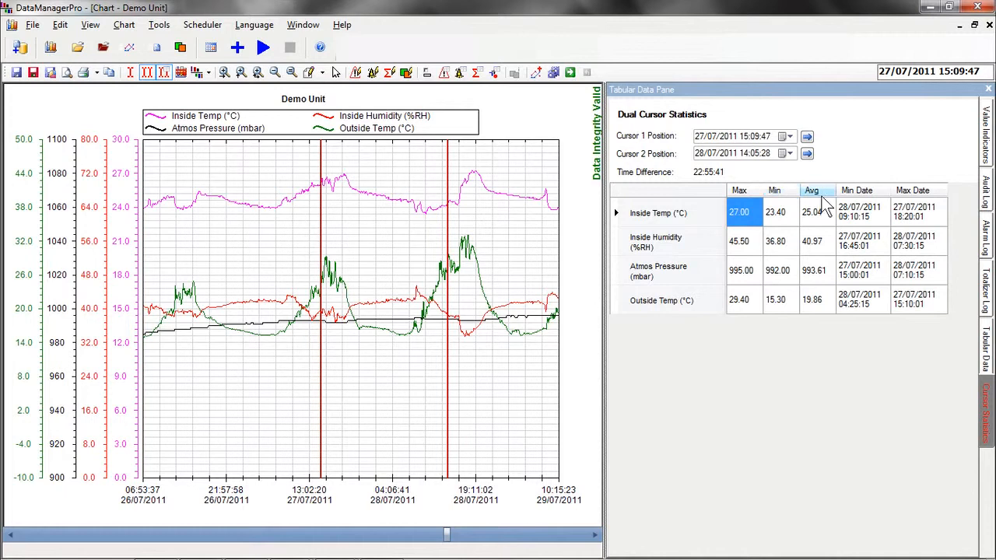
pyautogui.moveTo(787, 355)
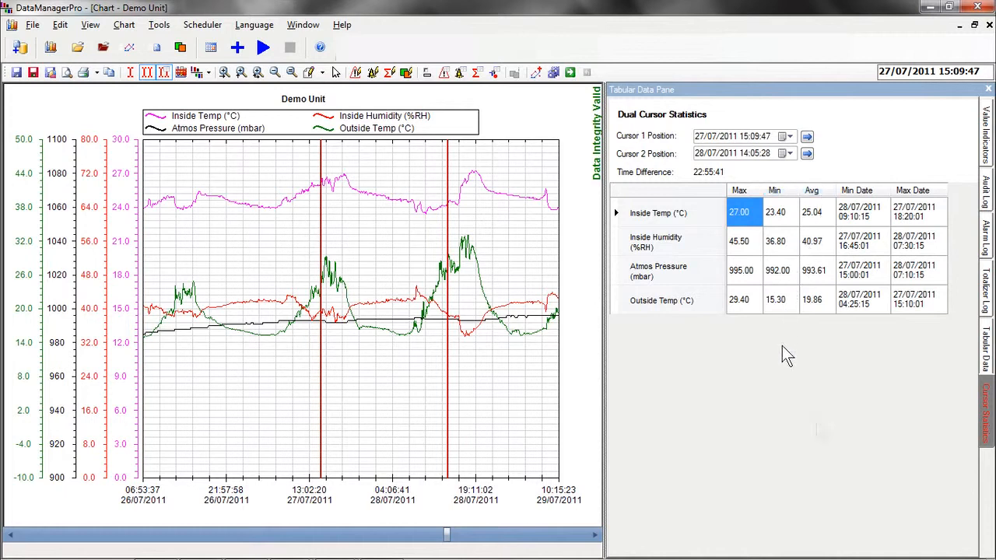
pyautogui.moveTo(434, 206)
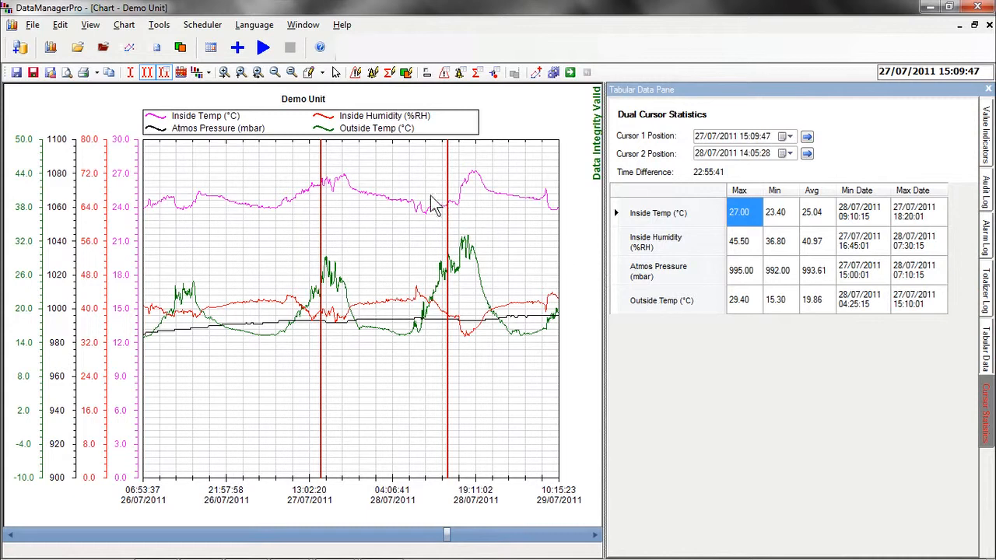
pyautogui.moveTo(202, 169)
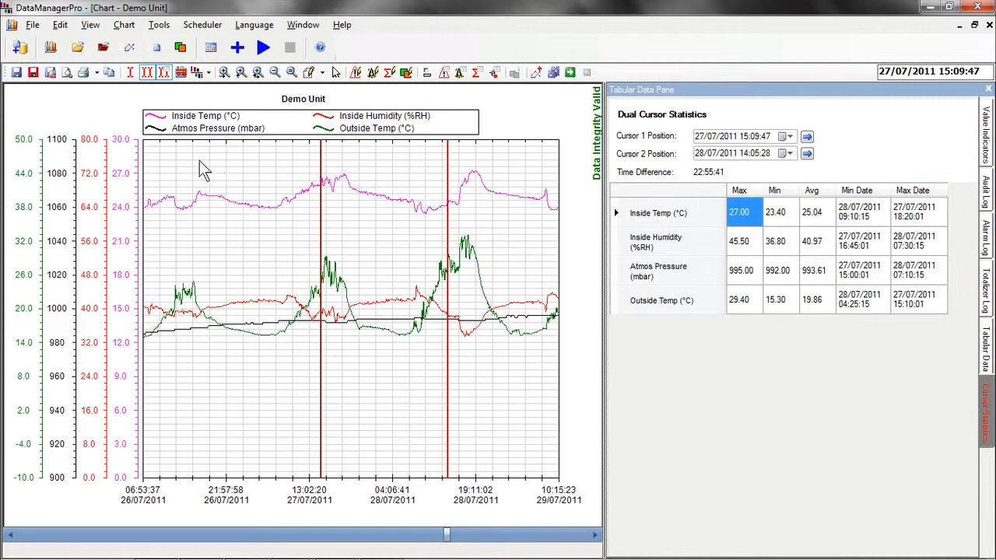
pyautogui.moveTo(179, 152)
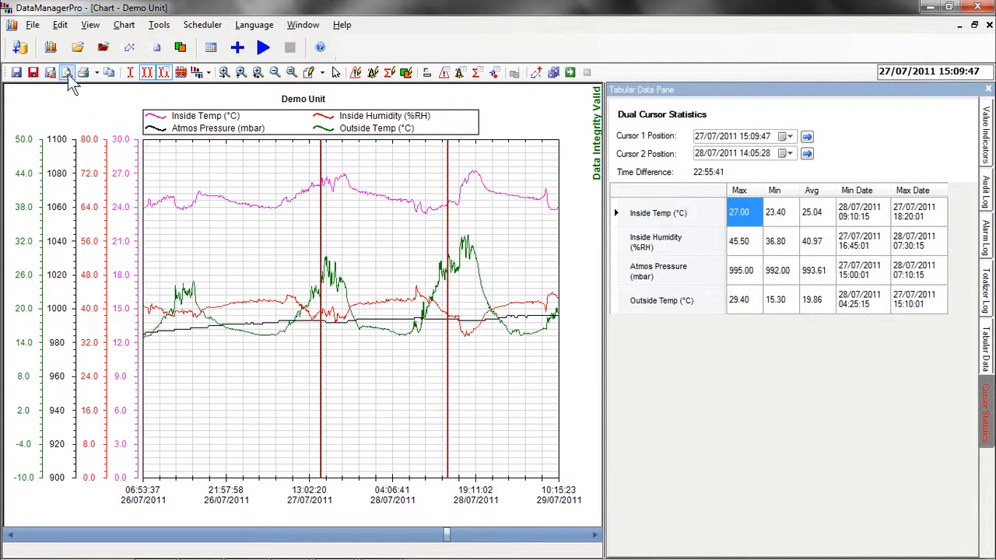
pyautogui.moveTo(67, 71)
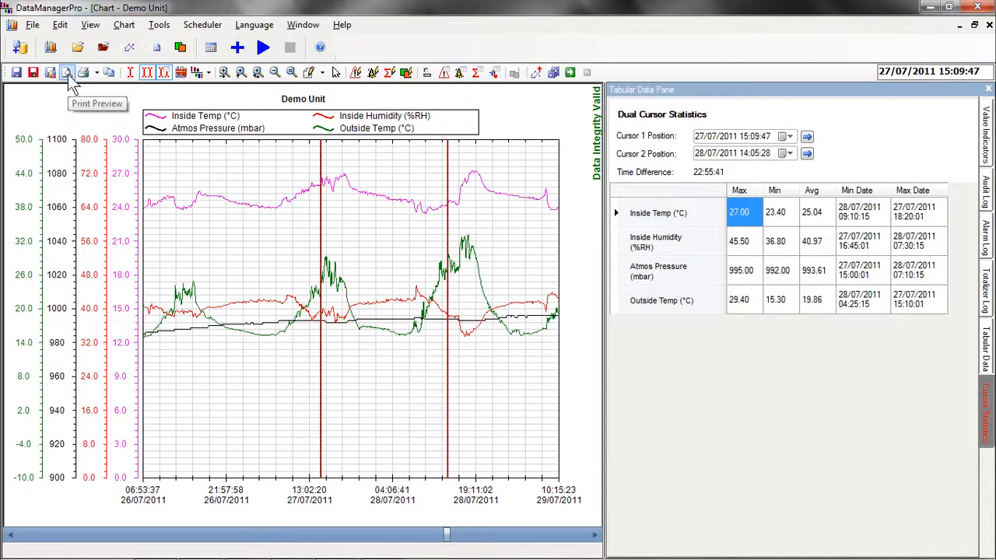
pyautogui.click(67, 72)
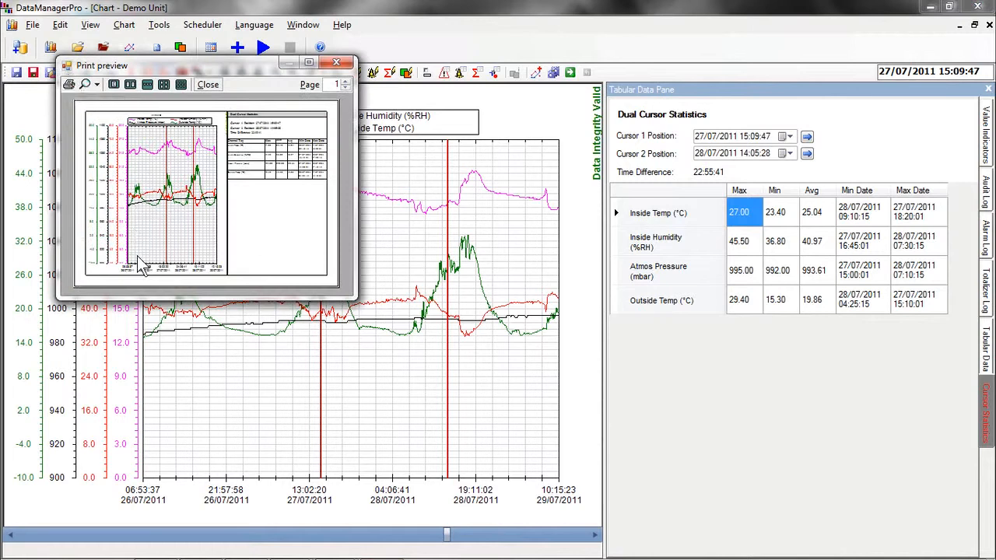
pyautogui.moveTo(158, 350)
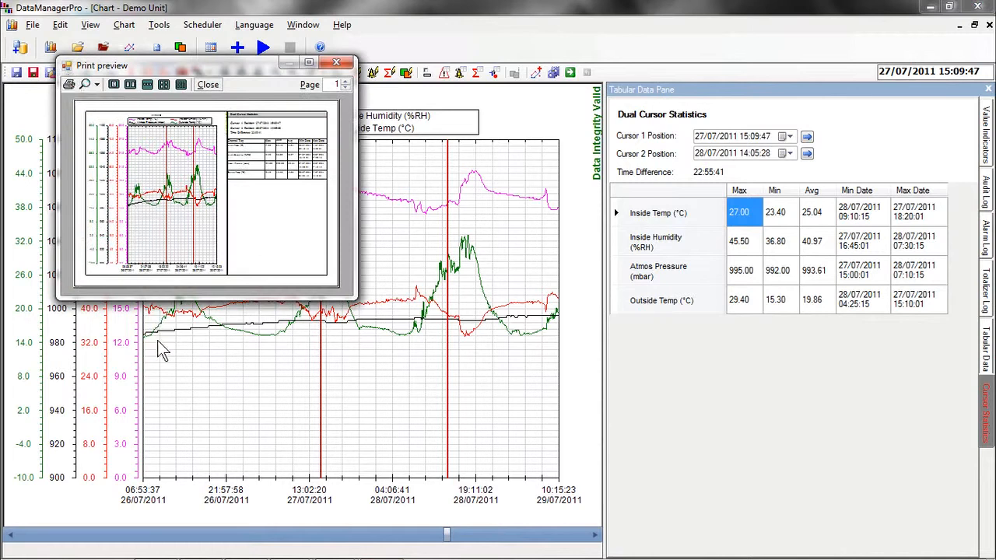
pyautogui.moveTo(314, 100)
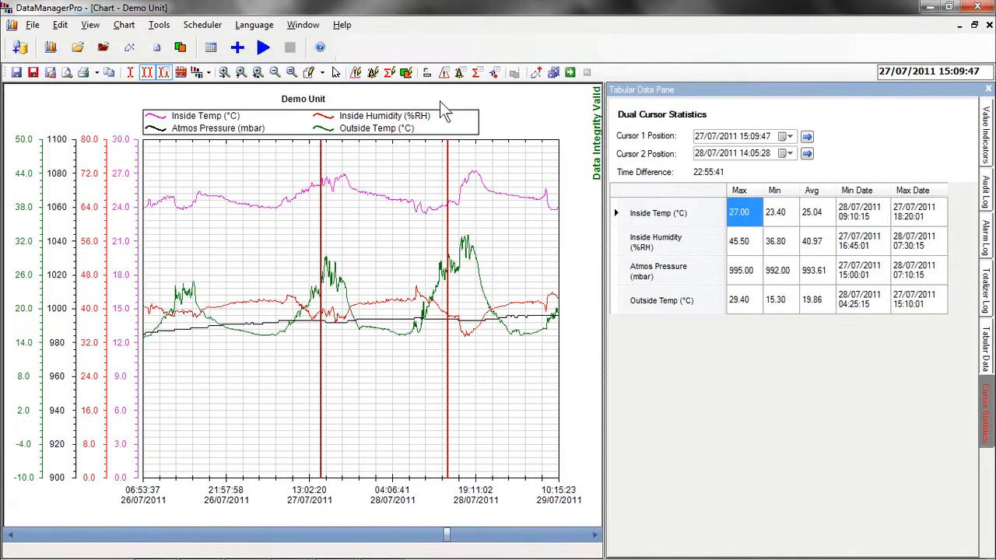
pyautogui.moveTo(569, 73)
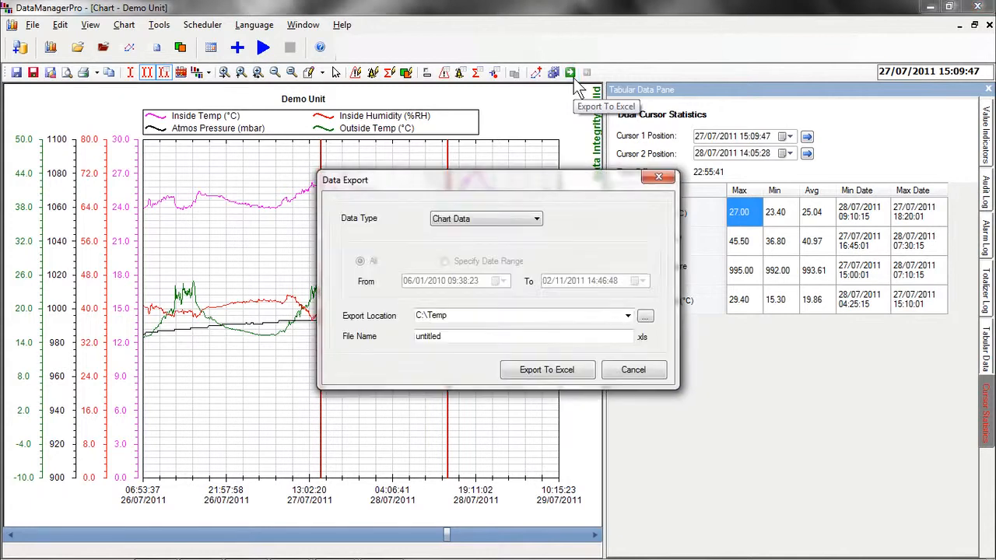
pyautogui.moveTo(522, 280)
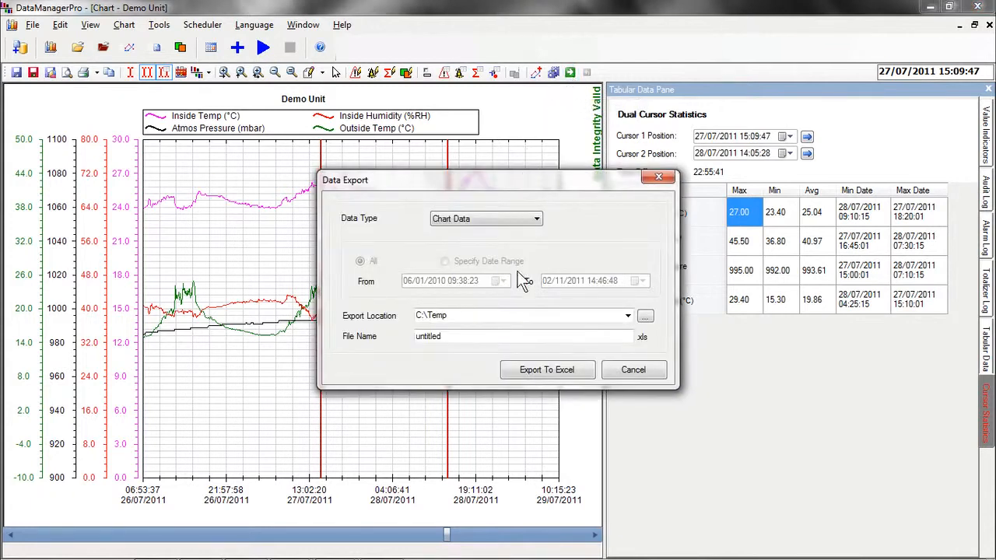
# Export the Demo Unit chart data to Excel in C:\Temp and confirm completion.
pyautogui.click(546, 370)
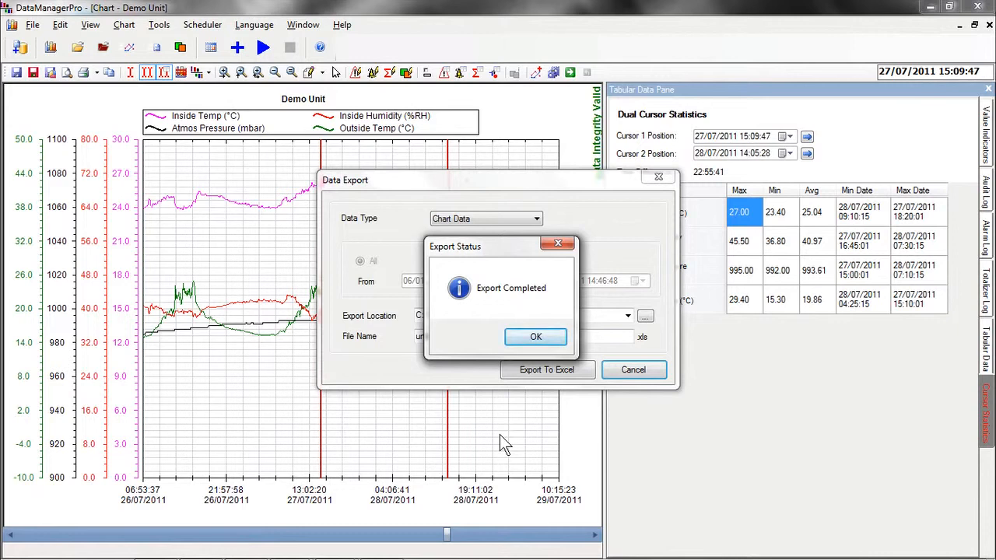
pyautogui.moveTo(517, 408)
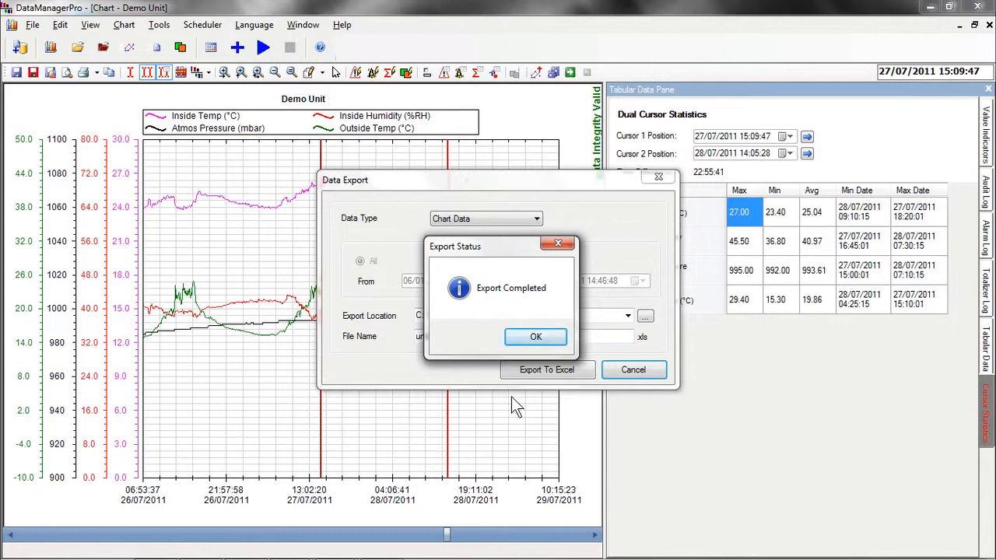
pyautogui.click(535, 336)
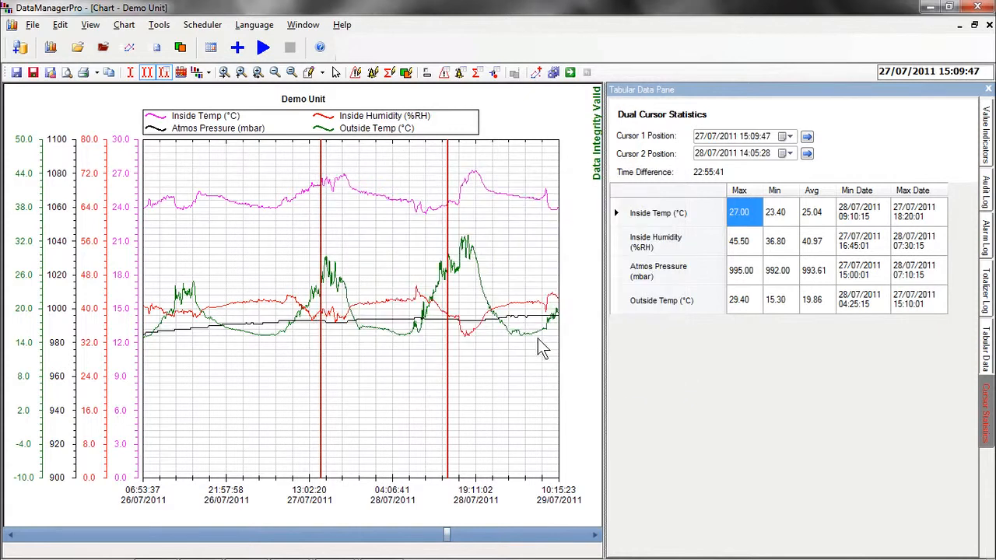
pyautogui.moveTo(905, 77)
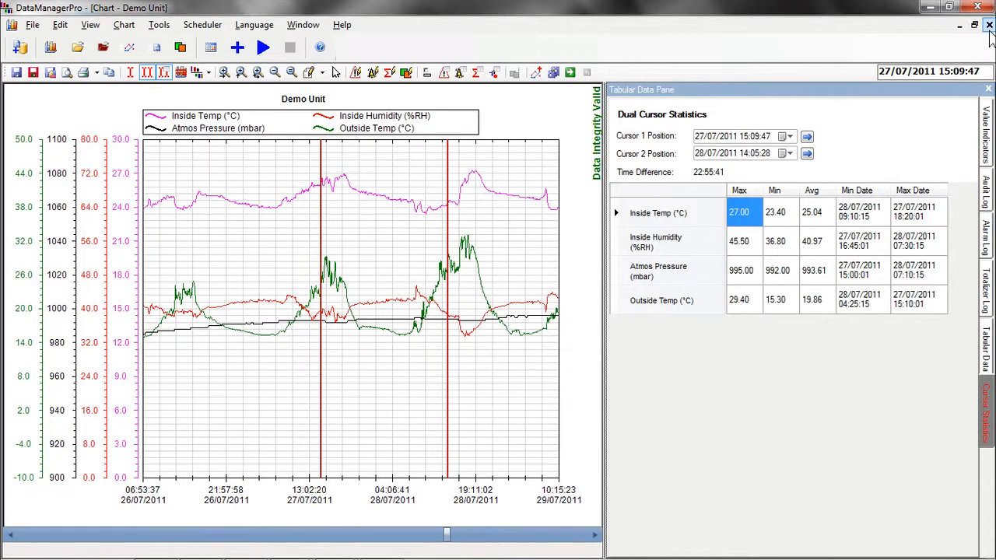
# Close the Demo Unit chart and start adding a schedule, declining the PsPro service.
pyautogui.click(990, 25)
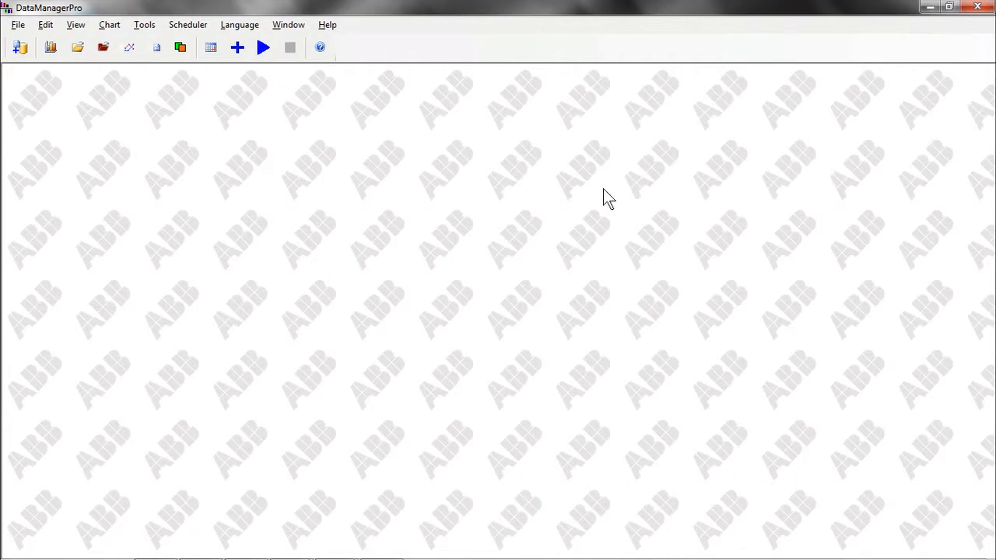
pyautogui.moveTo(256, 237)
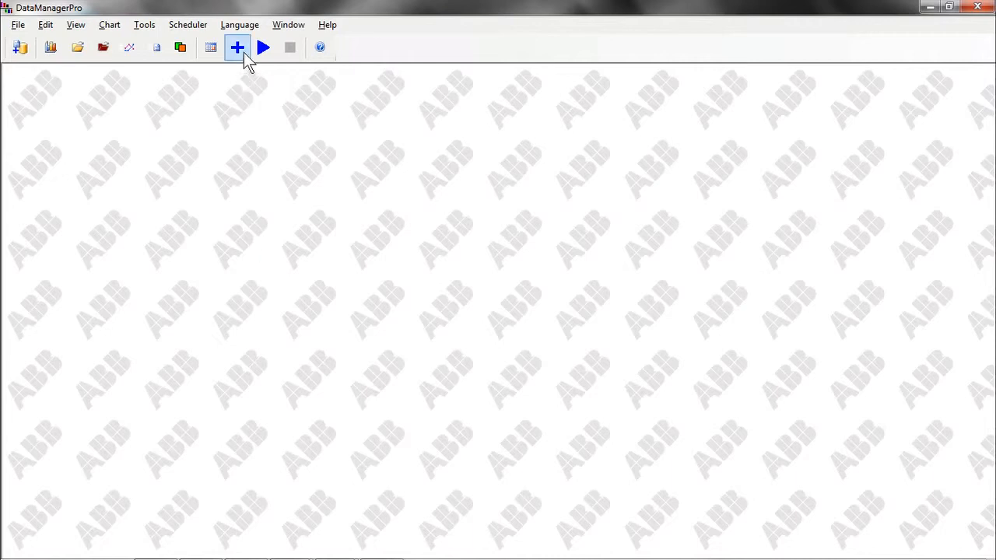
pyautogui.moveTo(237, 47)
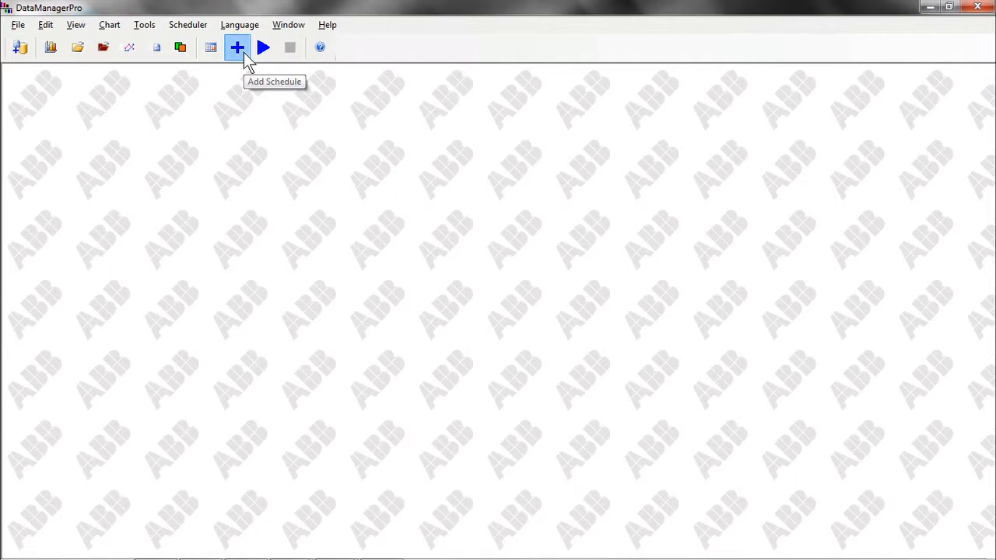
pyautogui.click(237, 46)
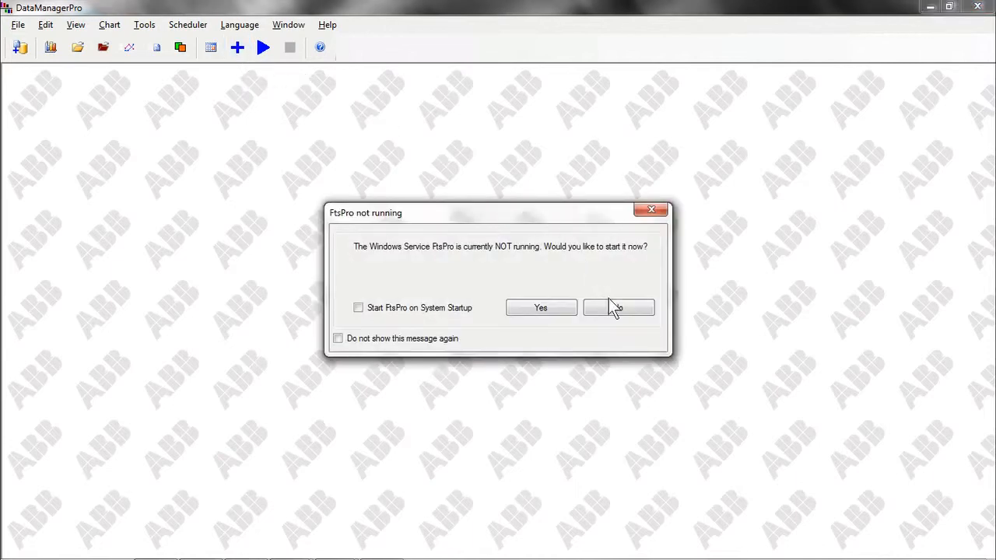
pyautogui.click(620, 308)
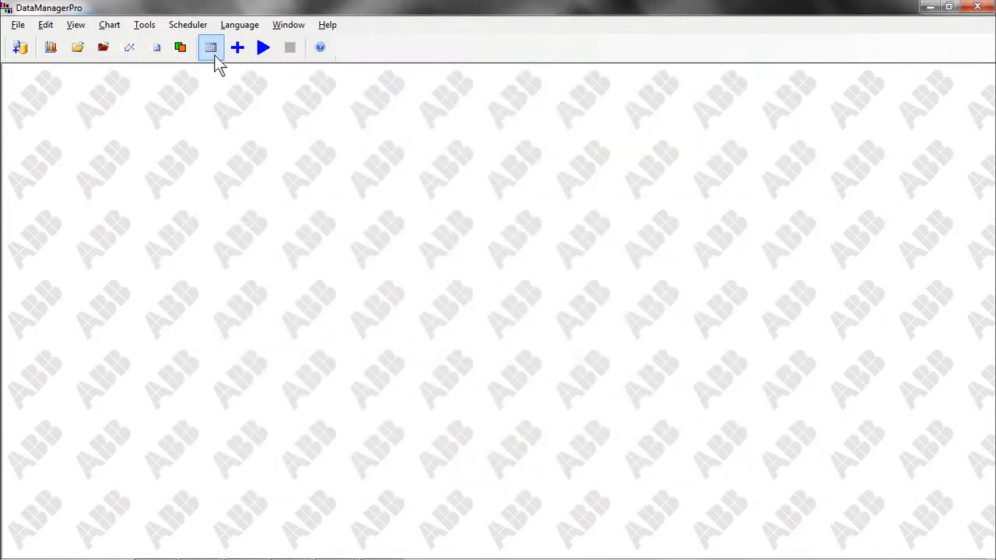
pyautogui.moveTo(210, 47)
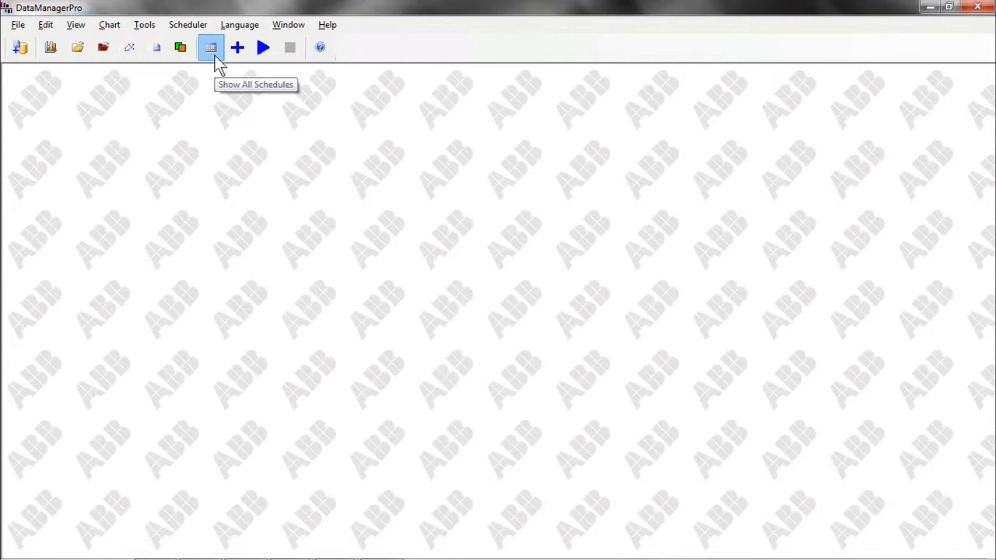
# List all automatic collection schedules without starting the service.
pyautogui.click(210, 47)
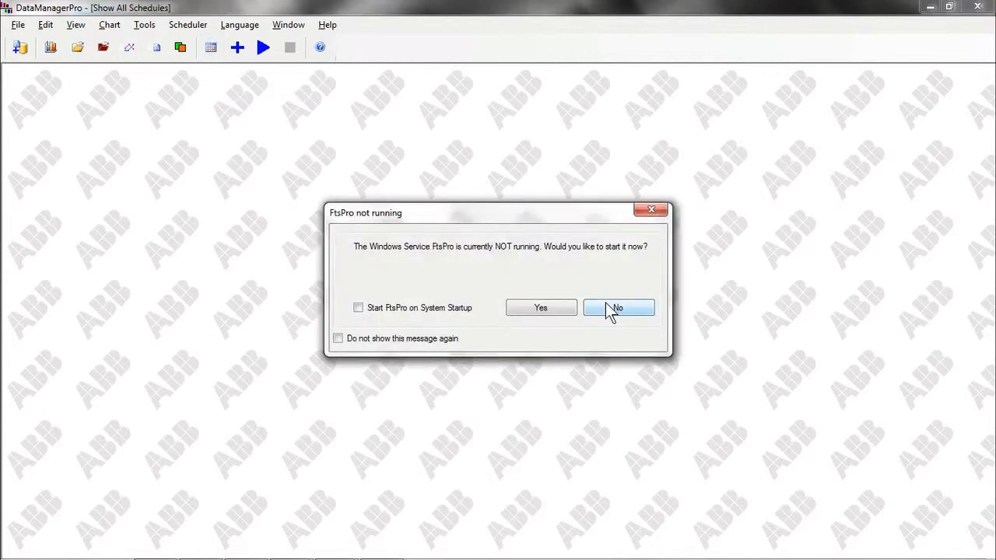
pyautogui.click(619, 308)
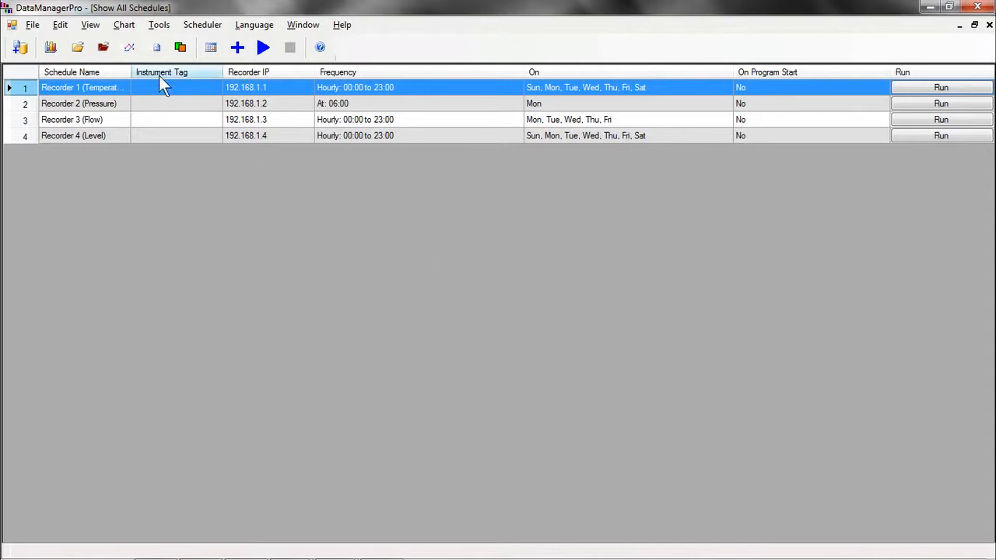
pyautogui.moveTo(156, 81)
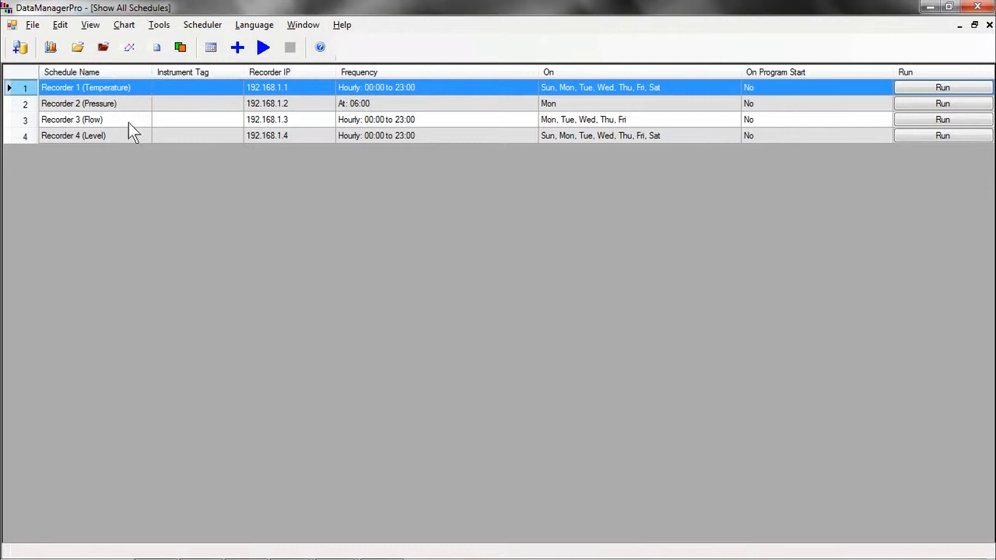
pyautogui.moveTo(467, 148)
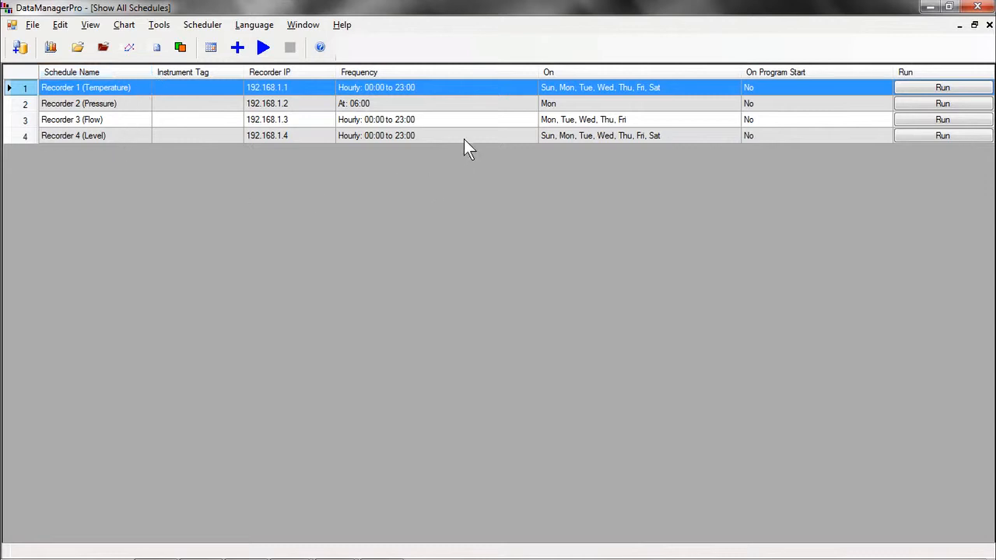
pyautogui.moveTo(426, 95)
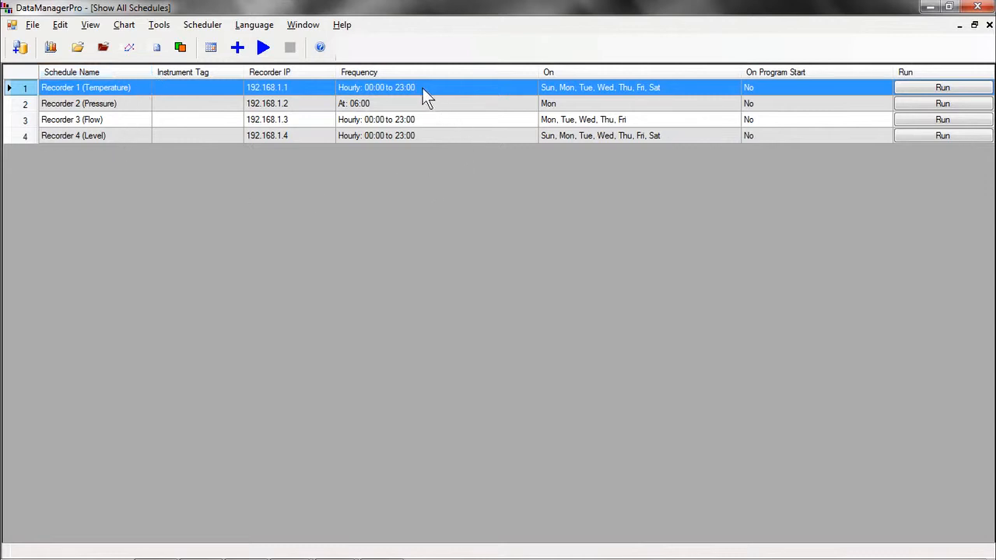
pyautogui.moveTo(676, 94)
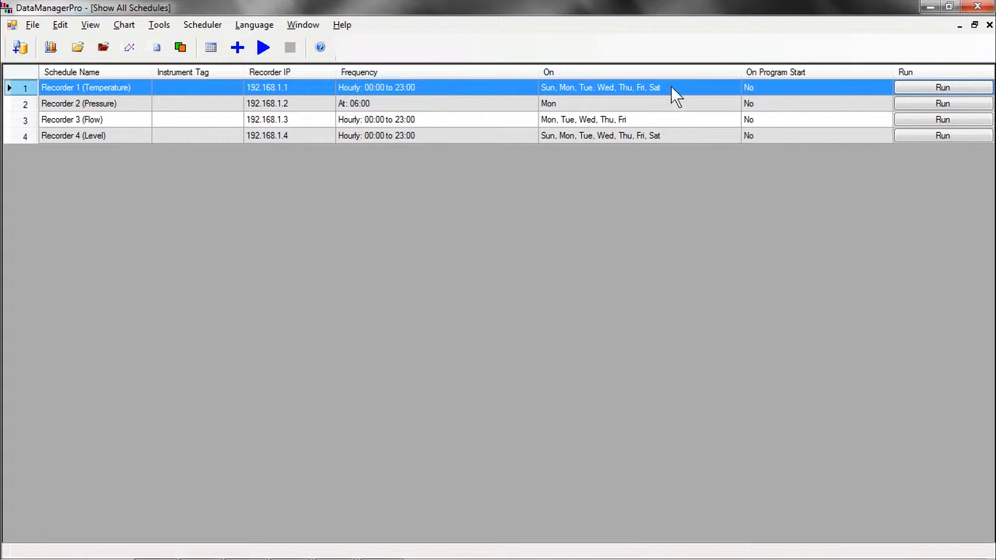
pyautogui.moveTo(822, 283)
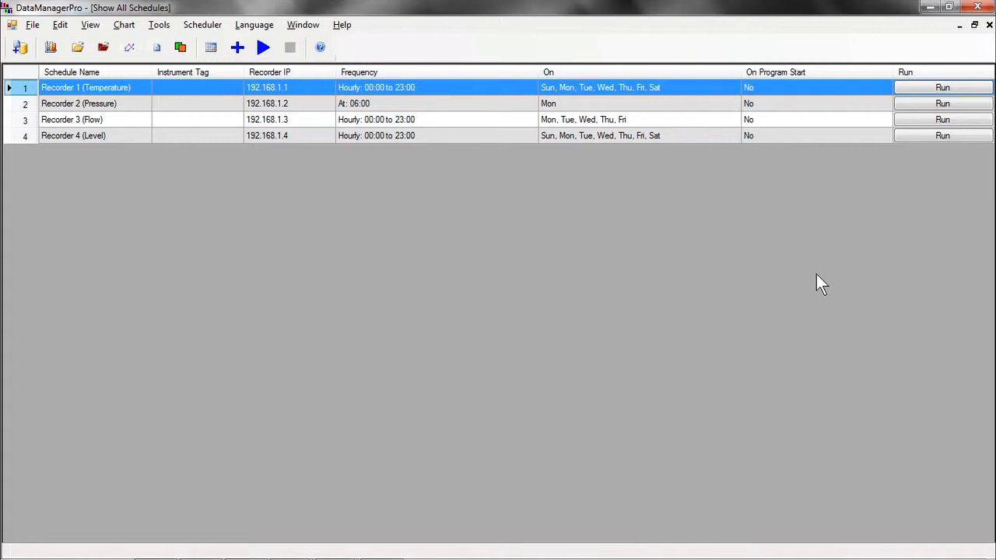
pyautogui.moveTo(818, 291)
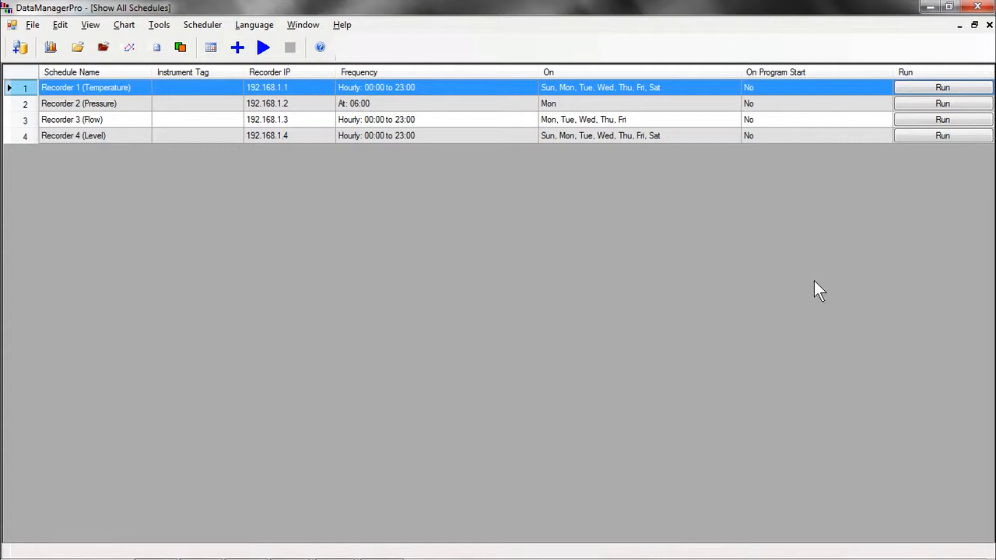